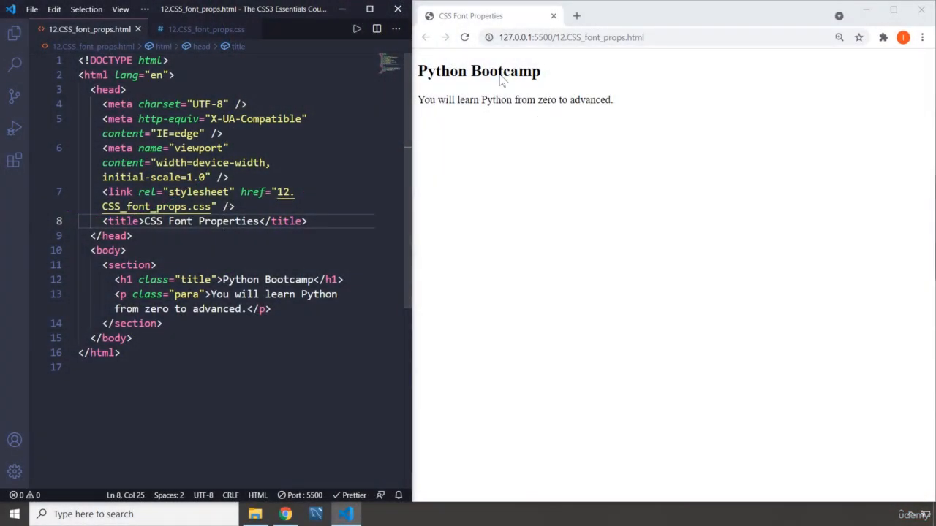
Add a section rule using the Verdana, Geneva, Tahoma, sans-serif font stack, then save.
click(206, 29)
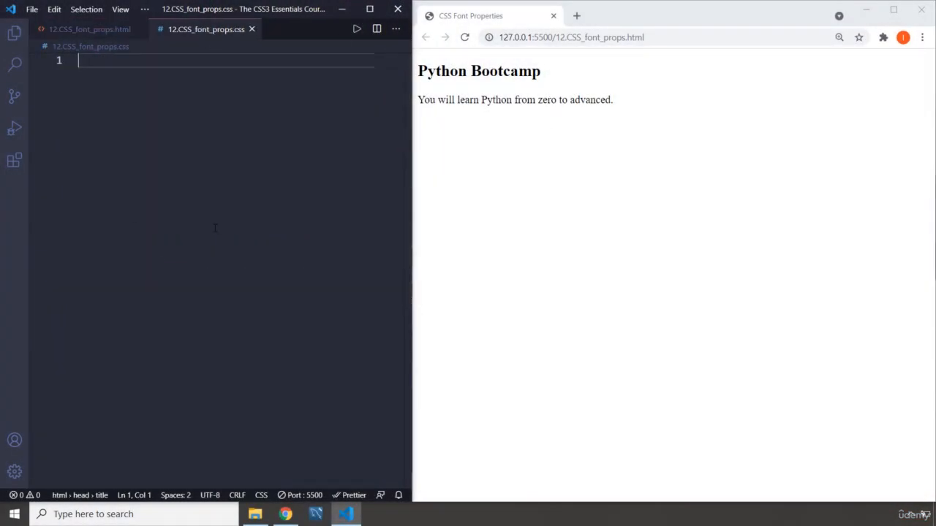
text(section {)
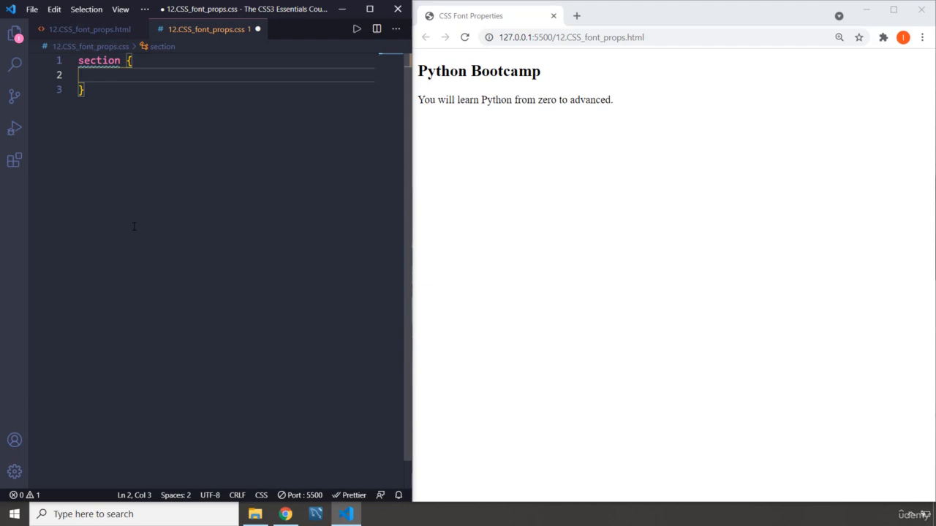
text(font-family: ;)
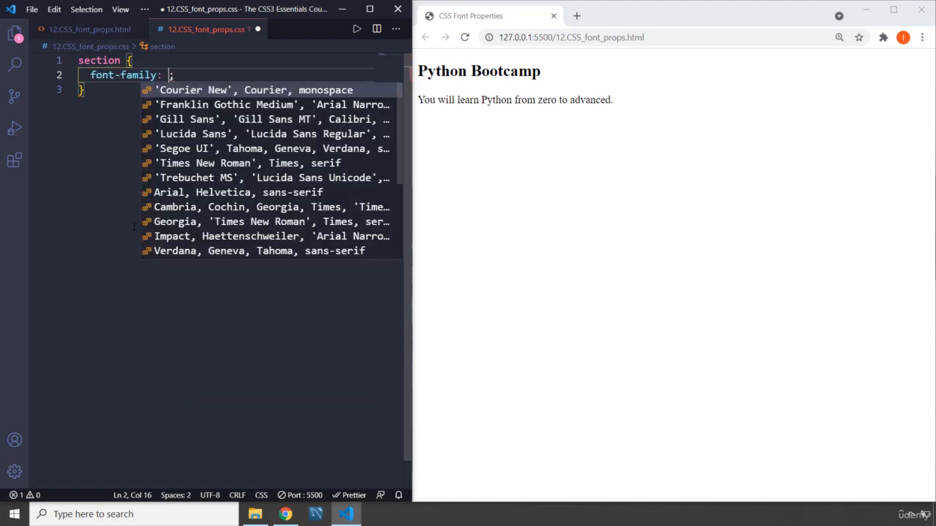
scroll(down, 3)
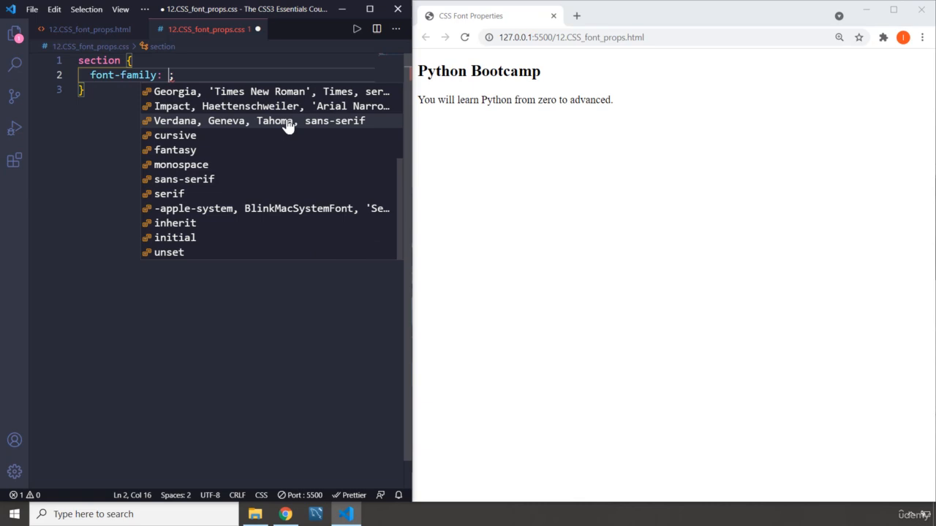
scroll(up, 3)
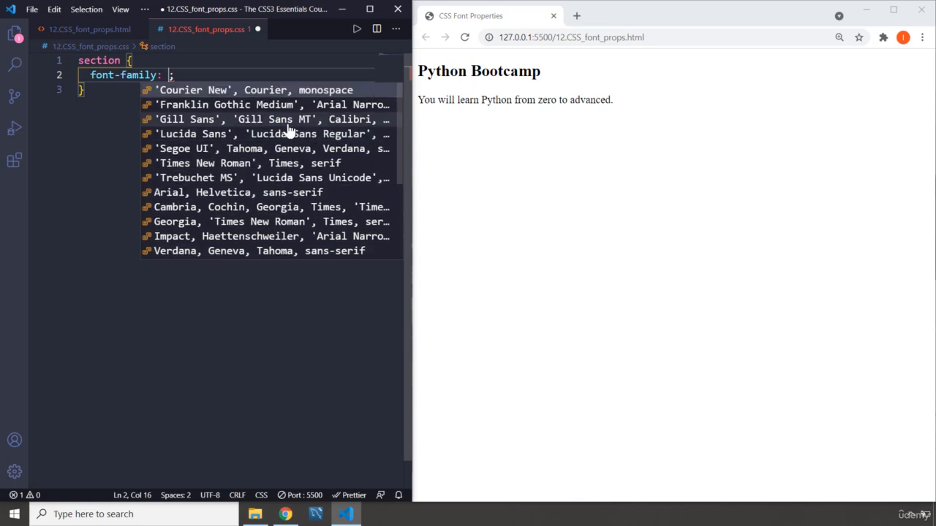
mouse_move(274, 139)
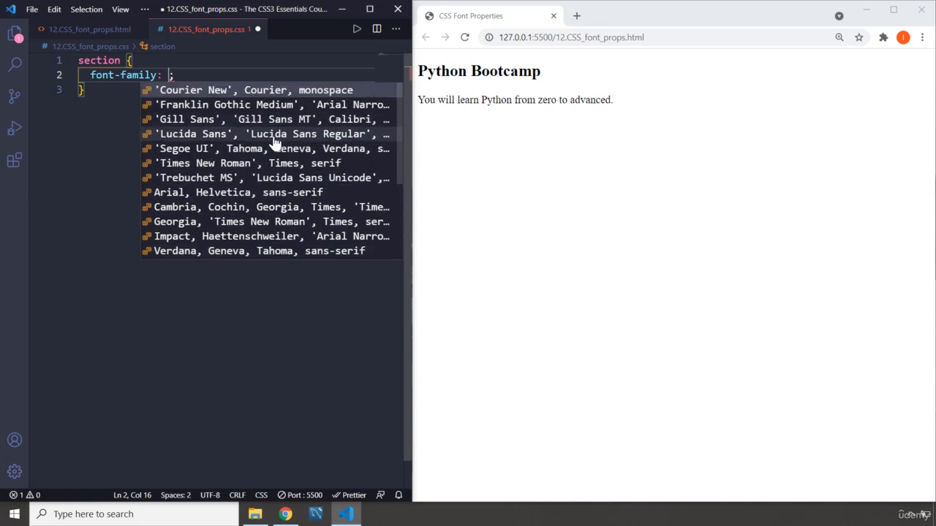
scroll(down, 3)
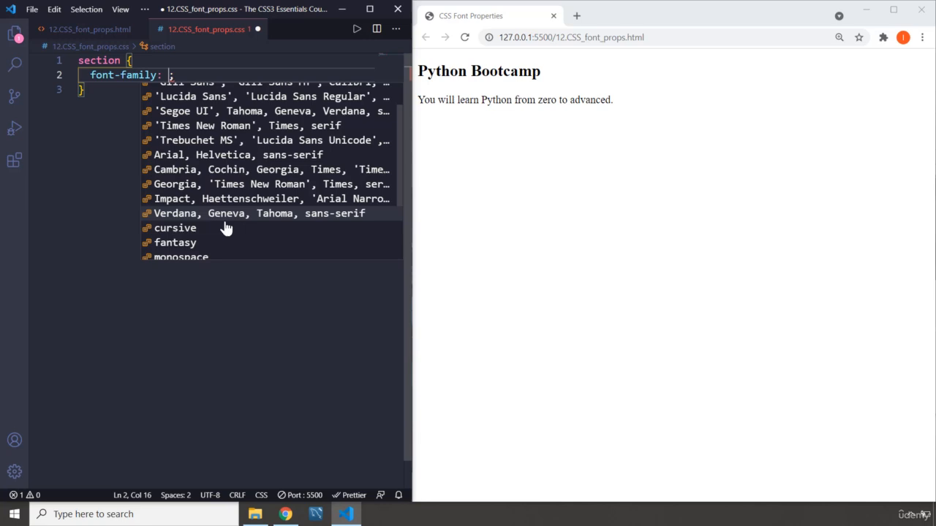
click(256, 213)
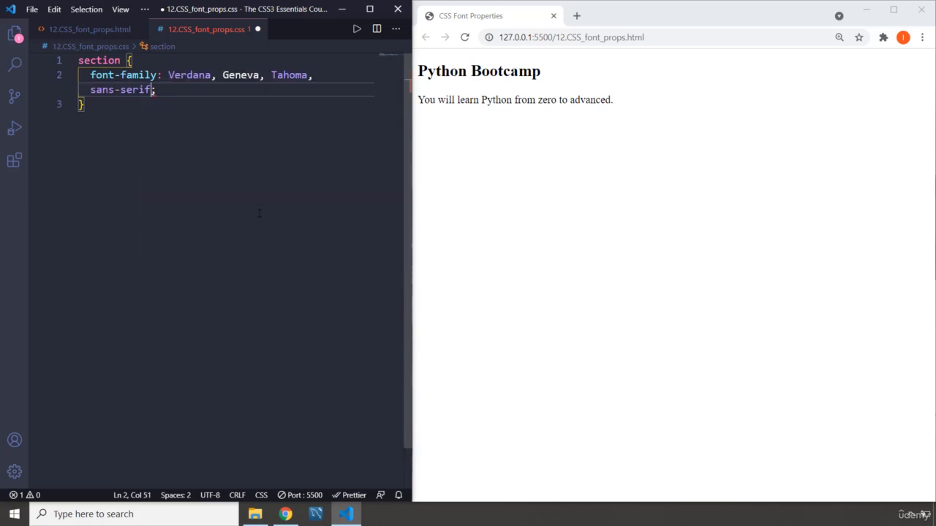
key(ctrl+s)
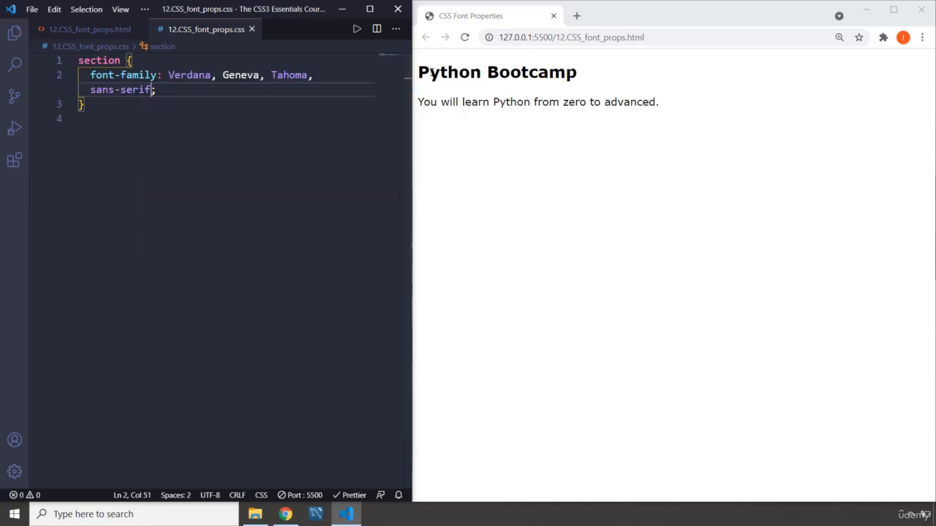
Add an h1 rule with color coral, text-transform uppercase and text-align center, then save.
drag(456, 101, 658, 102)
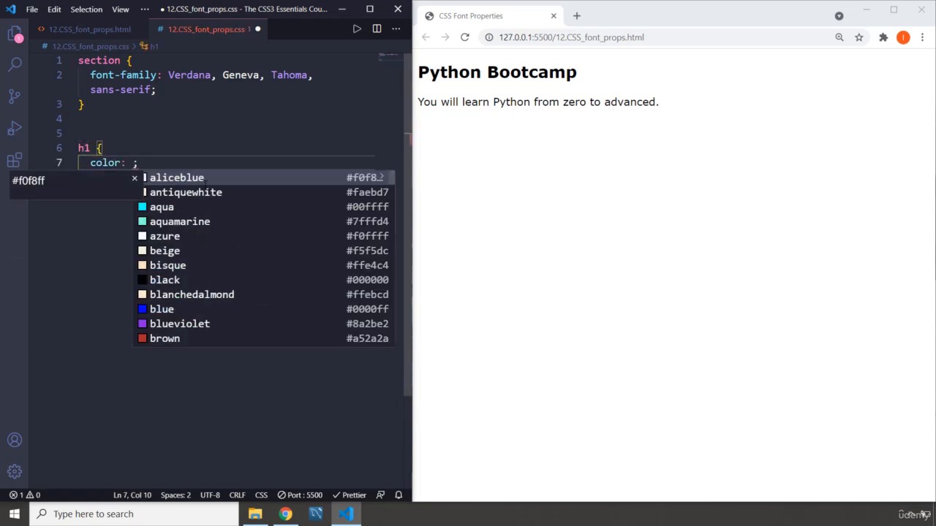
text(col)
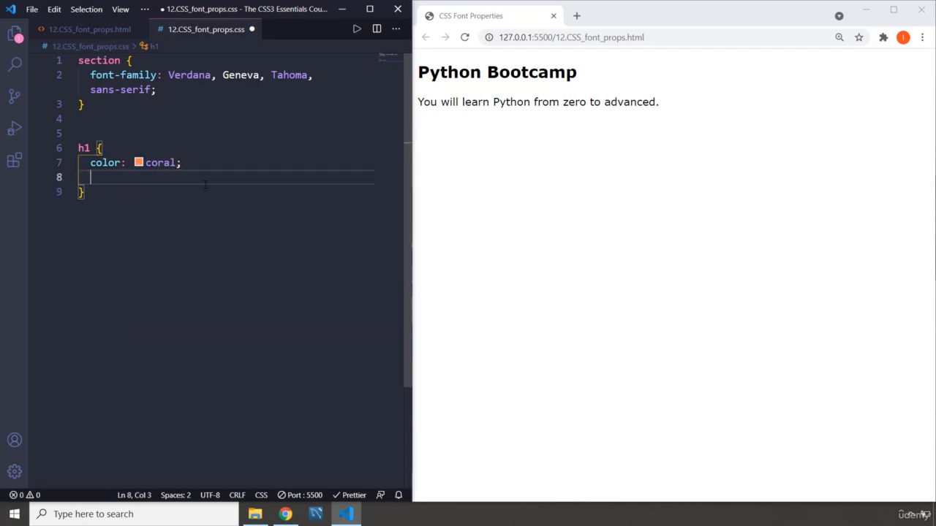
text(text-transform: uppercase;)
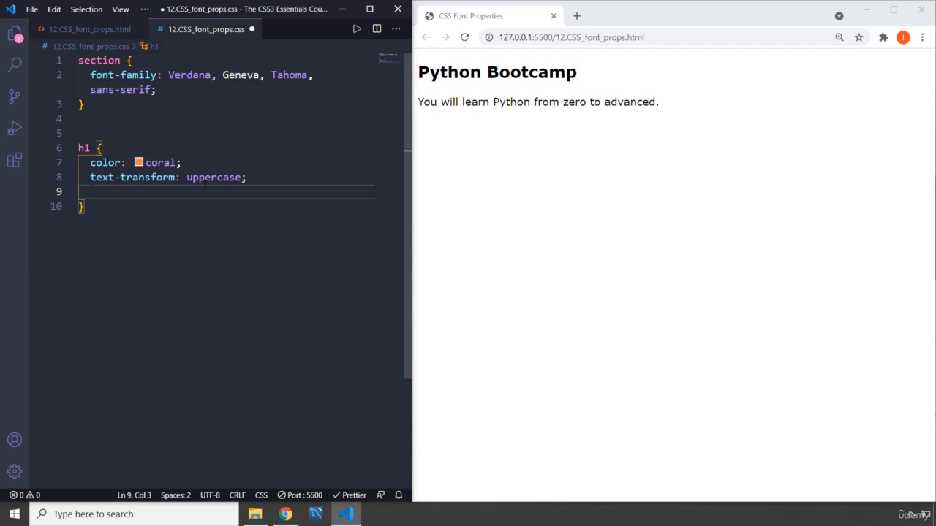
text(texa)
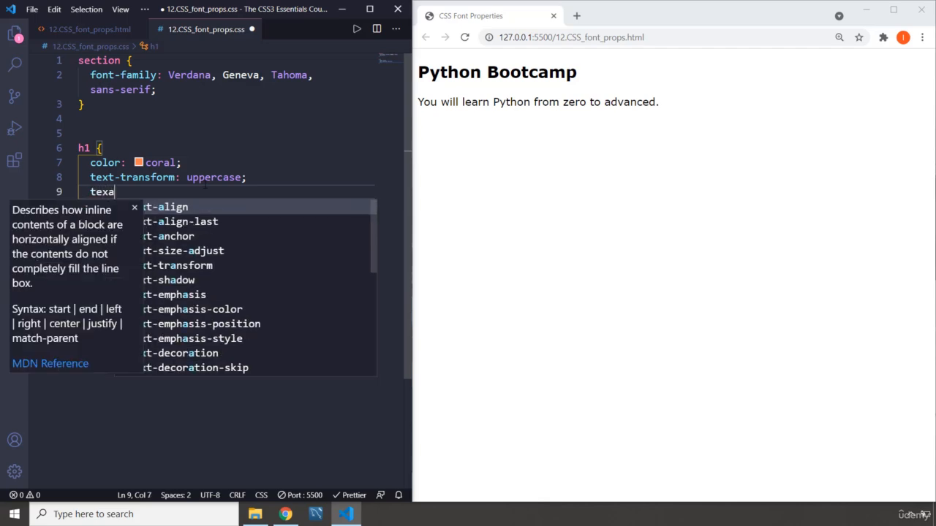
text(text-align: center;)
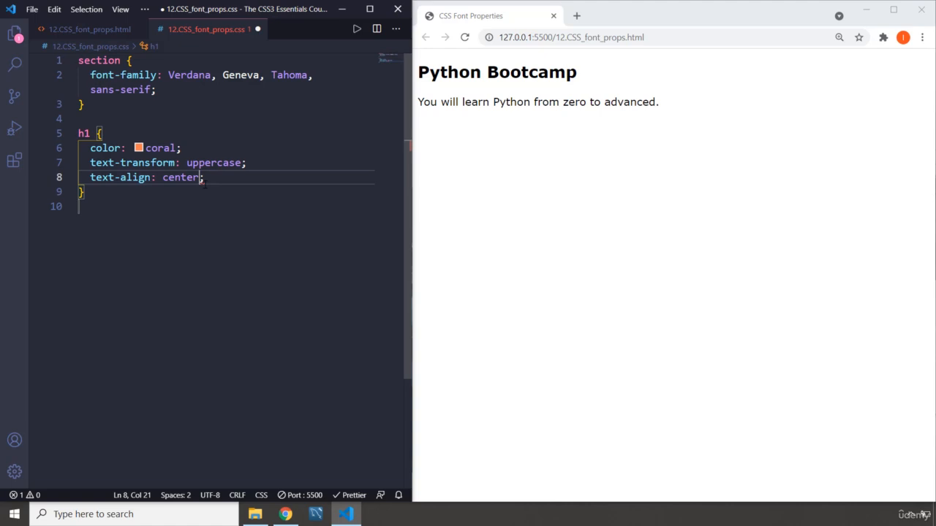
key(ctrl+s)
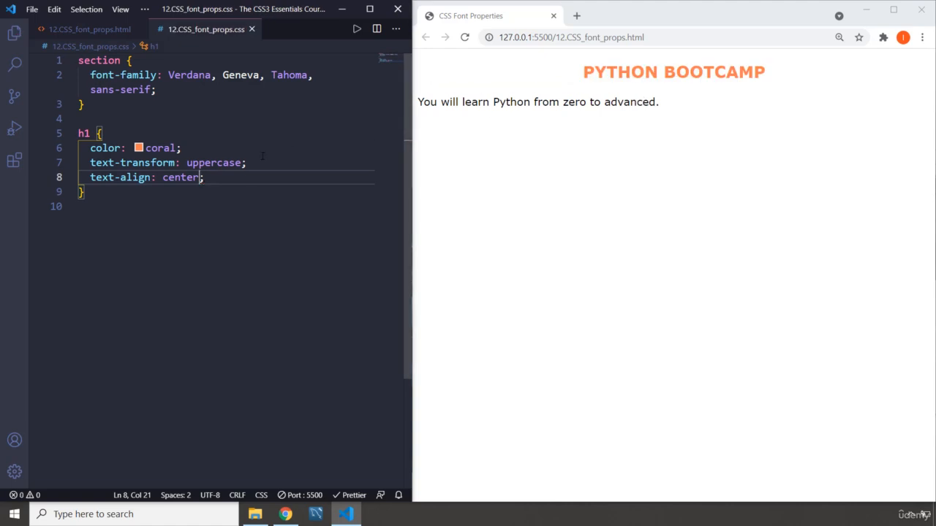
key(Enter)
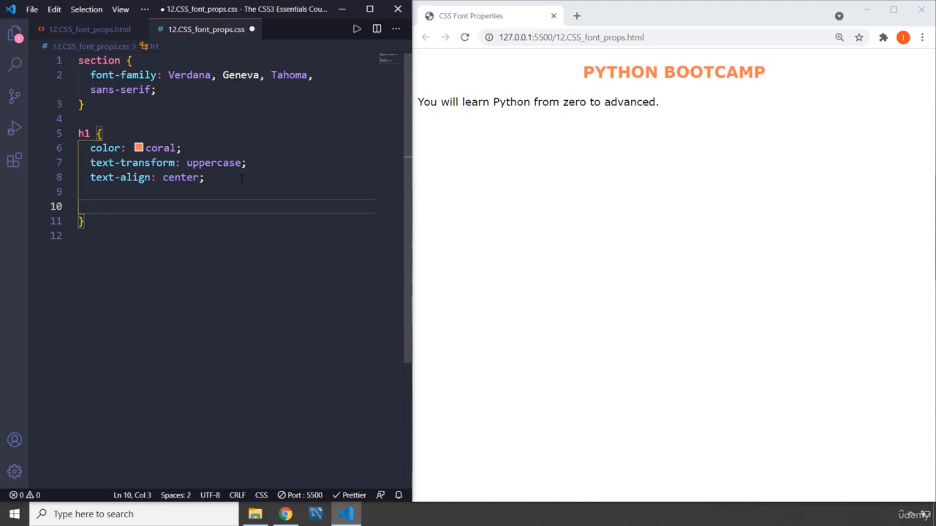
Give the h1 rule font-style italic and font-size 50px.
text(font-style: italic;)
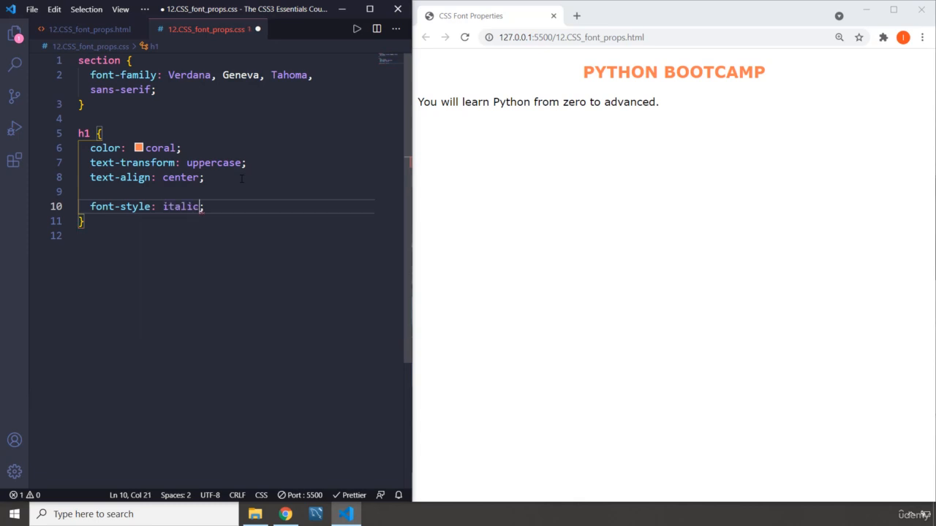
key(ctrl+s)
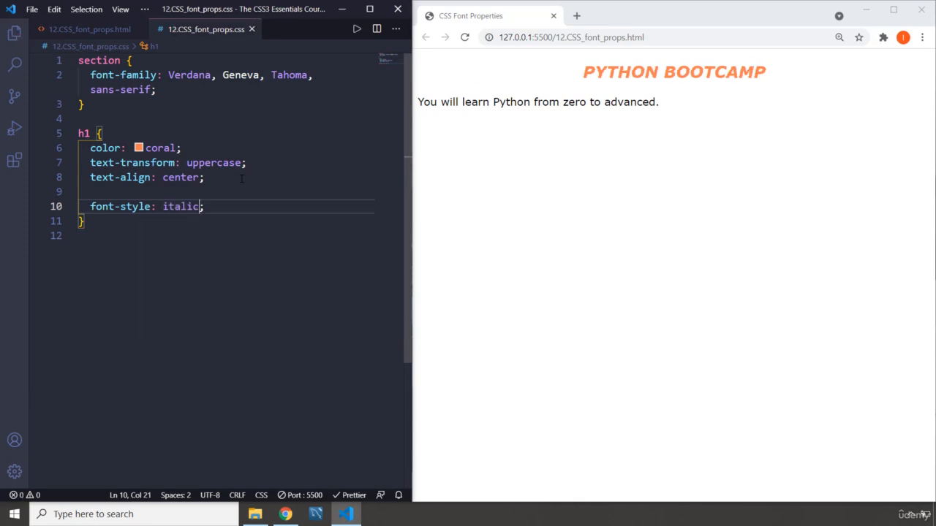
key(Enter)
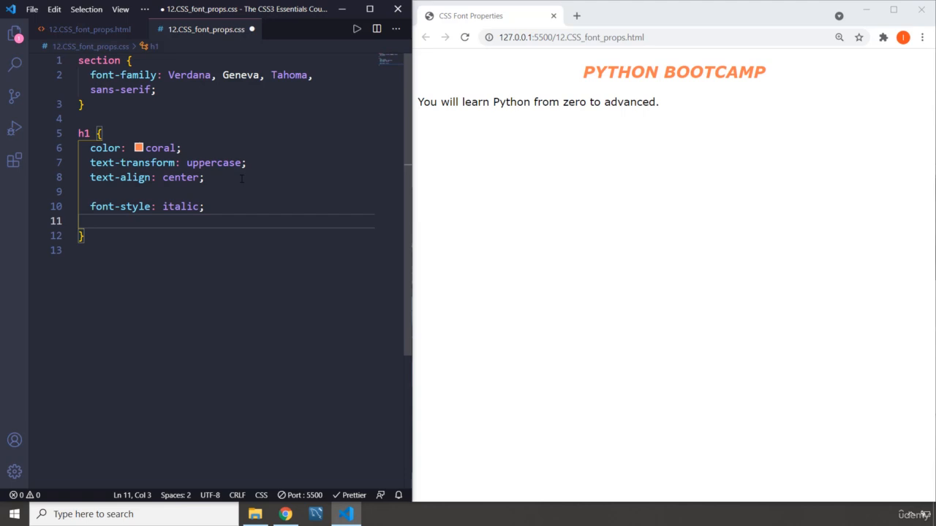
text(font-size: ;)
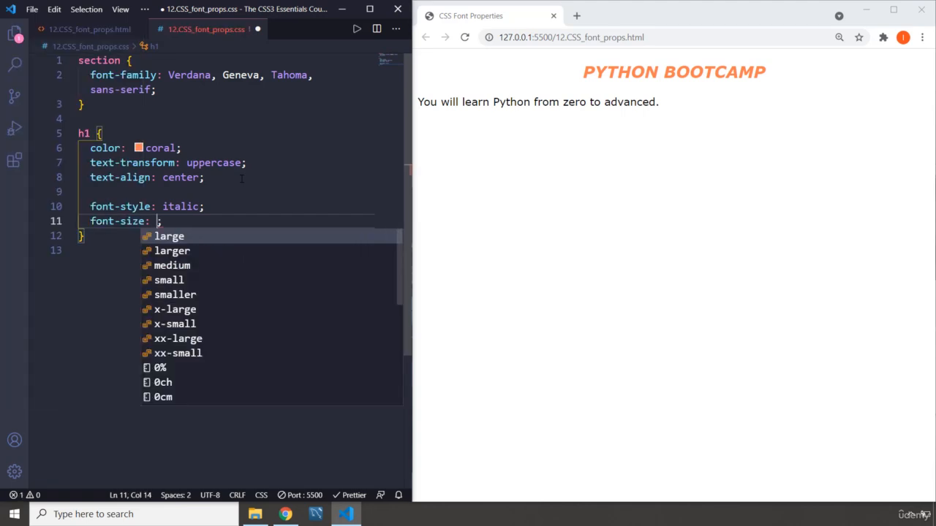
text(50px)
text(p {)
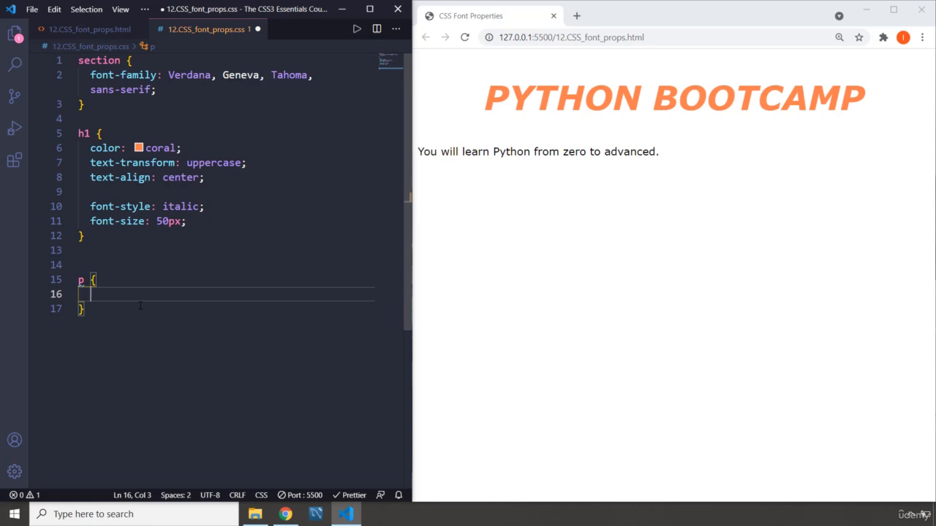
Set the p rule to text-align center, letter-spacing 2px and word-spacing 5px.
text(text-align: center;)
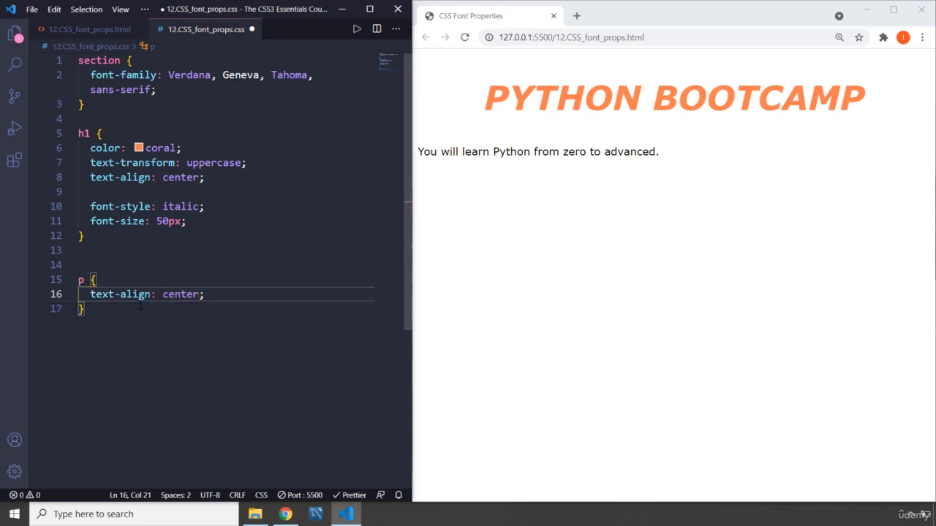
text(letter-spacing: 2px;)
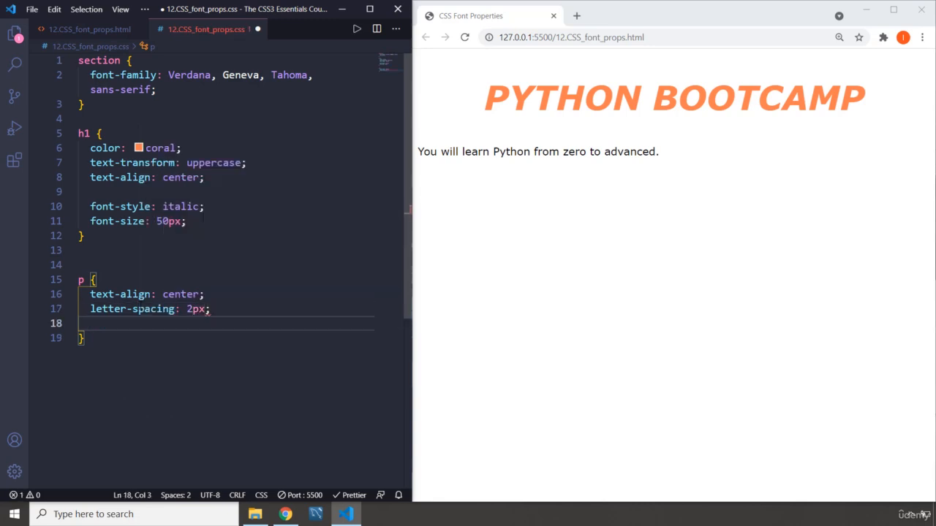
text(wordsp)
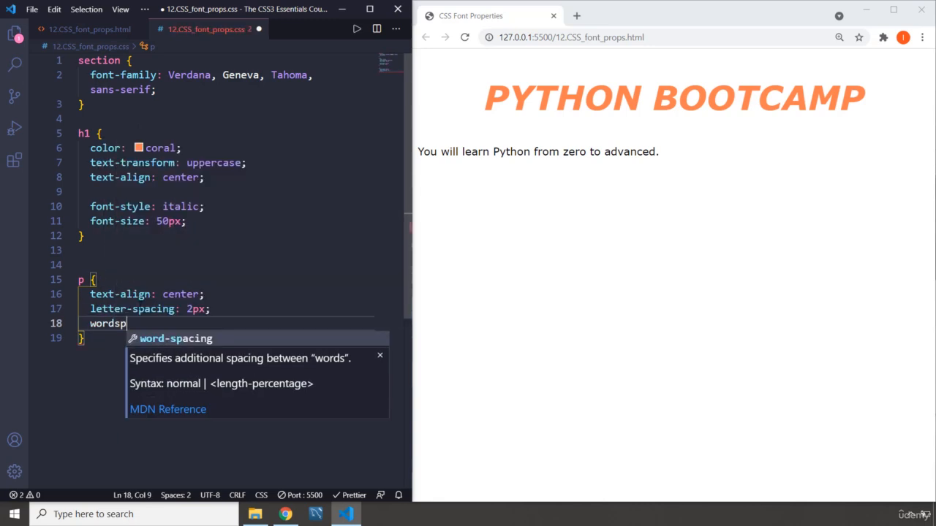
text(word-spacing: 5px;)
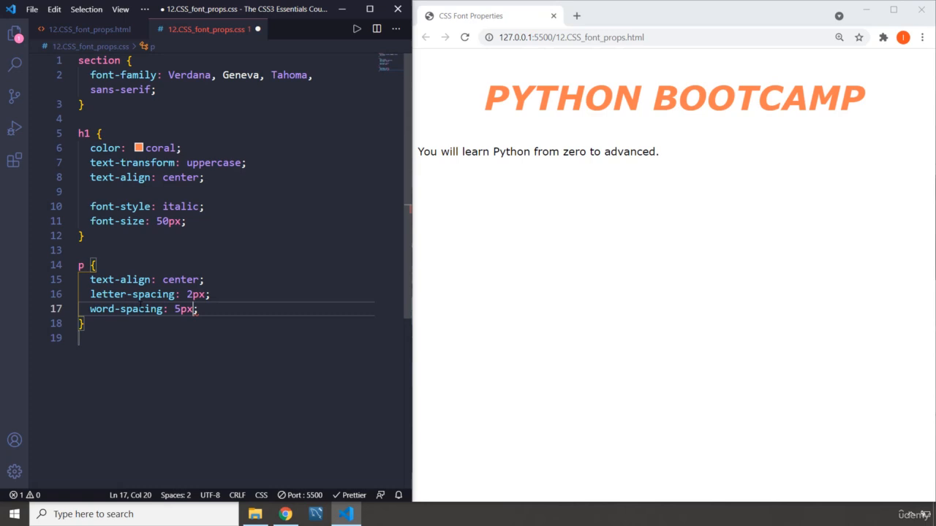
key(enter)
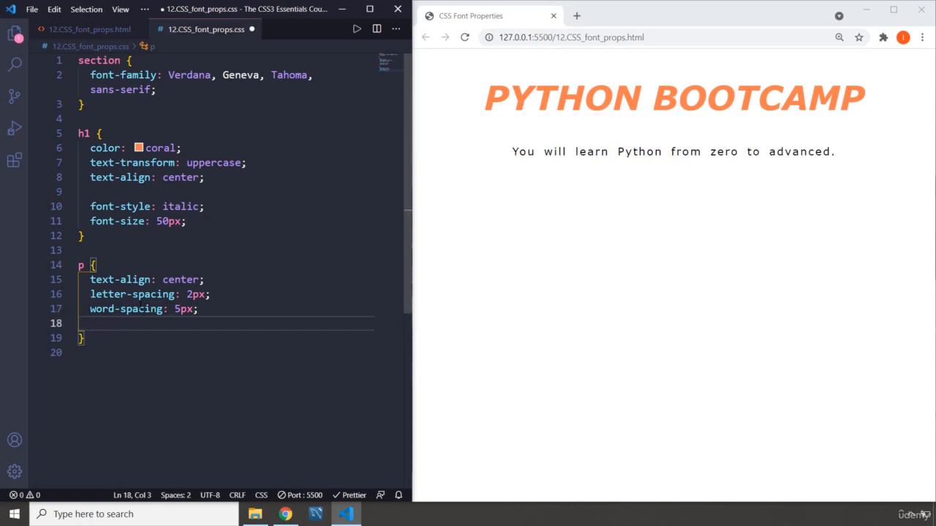
Add blank lines in the p rule, discard a trial comment, and begin a font property.
key(enter)
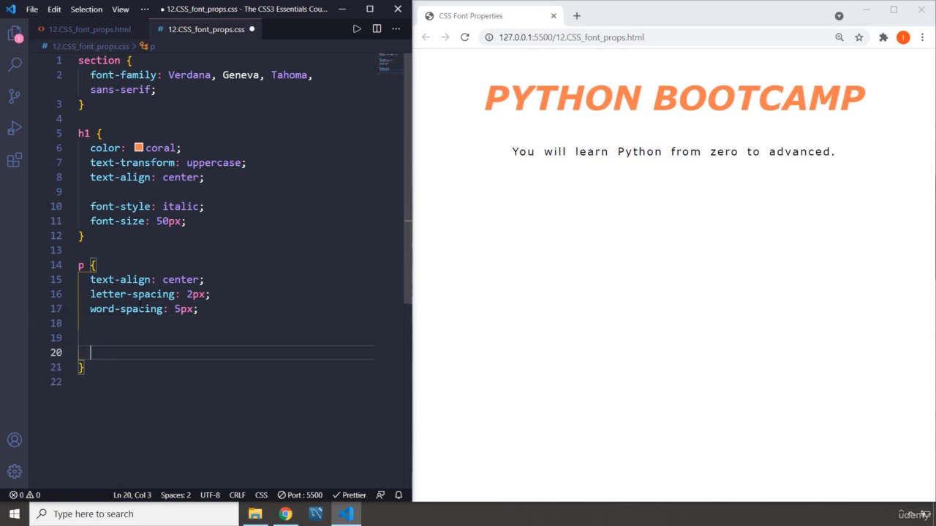
text(/* */)
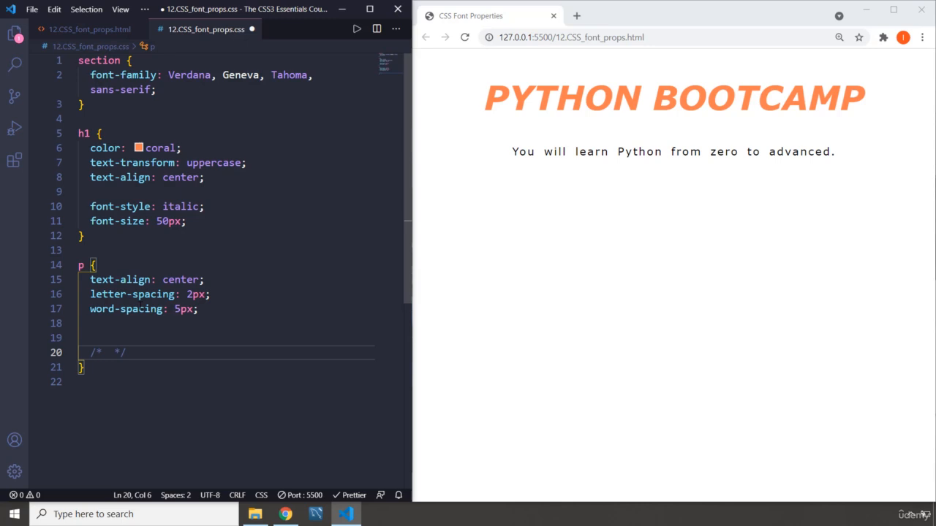
key(Backspace)
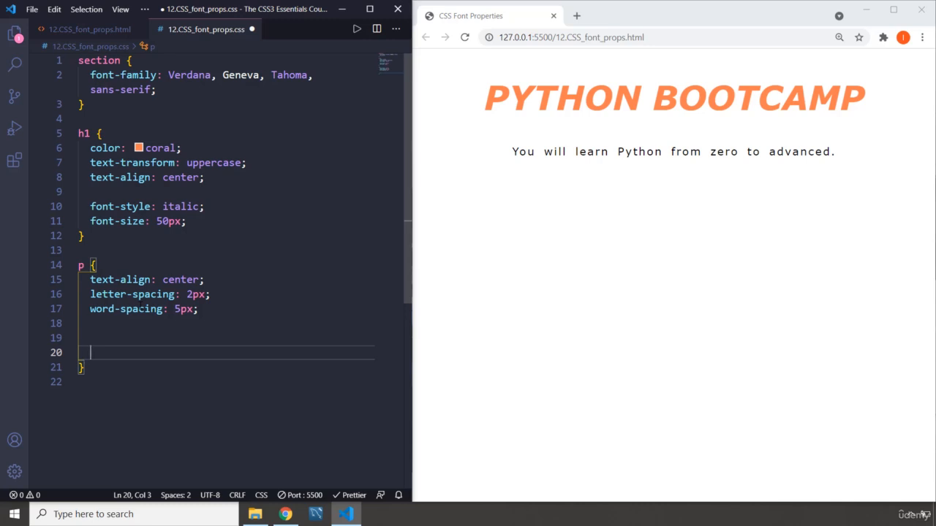
text(fon)
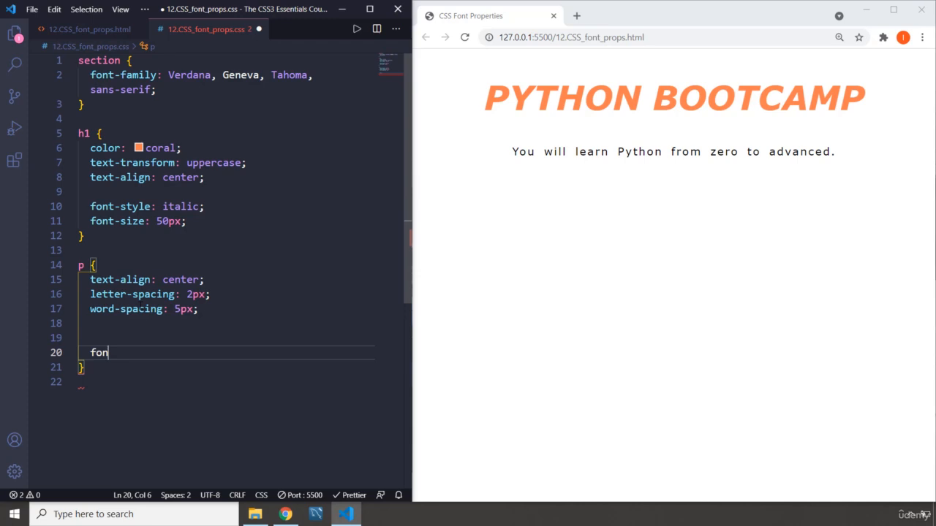
List font-weight declarations 100 through 900 in the p rule.
text(t-weight: ;)
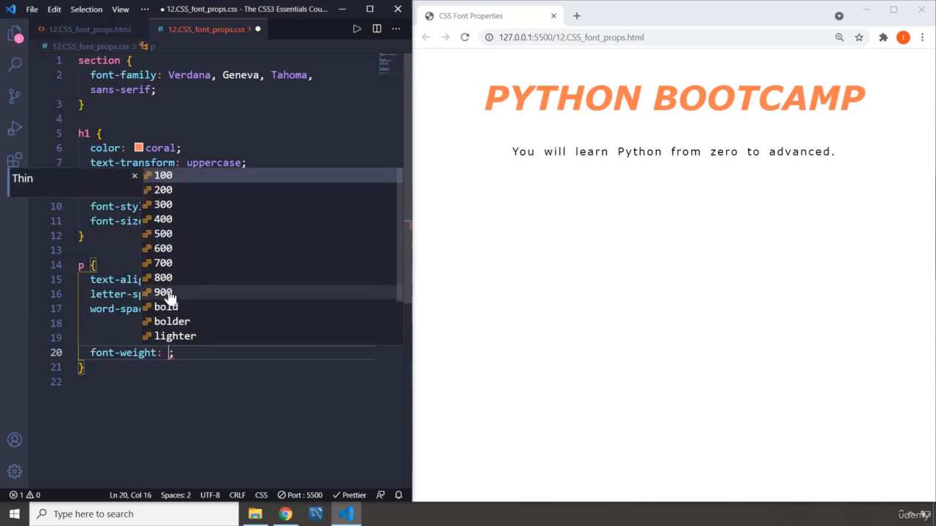
scroll(down, 3)
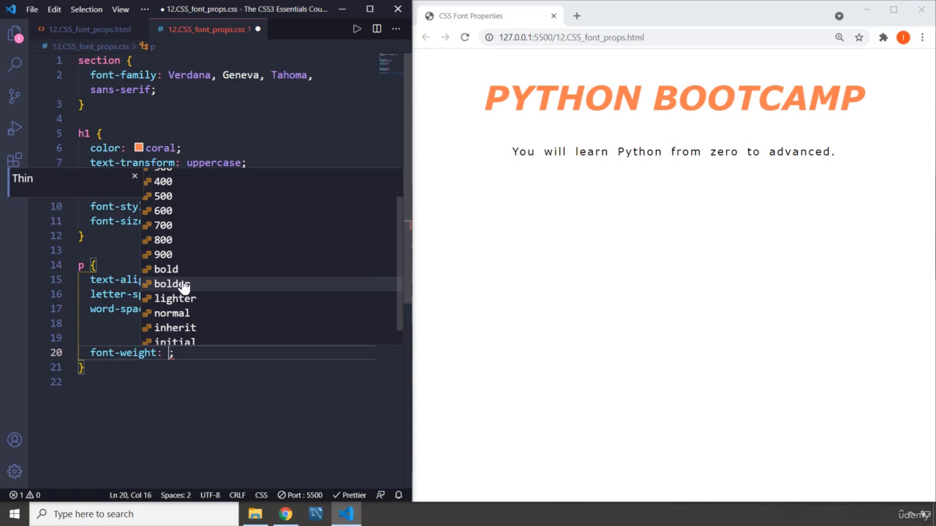
text(100)
text(200)
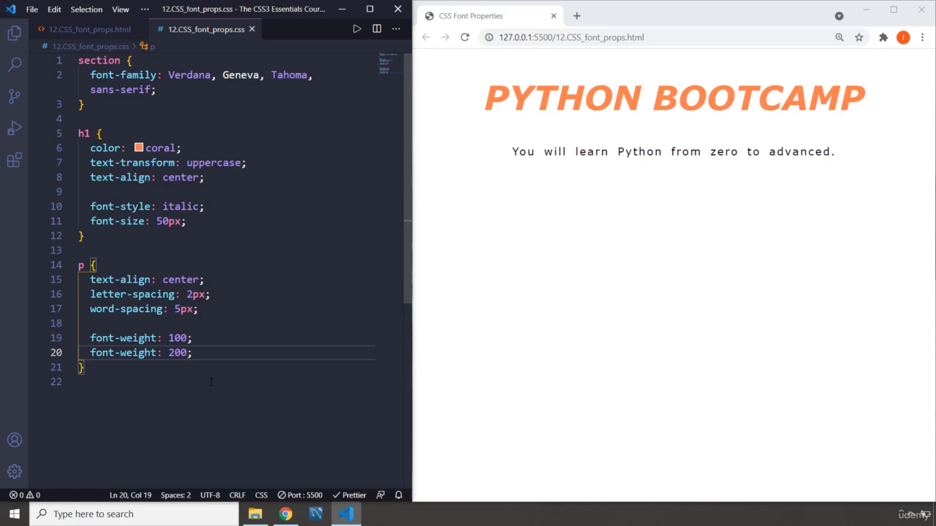
text(font-weight: 300;)
text(font-weight: 40;)
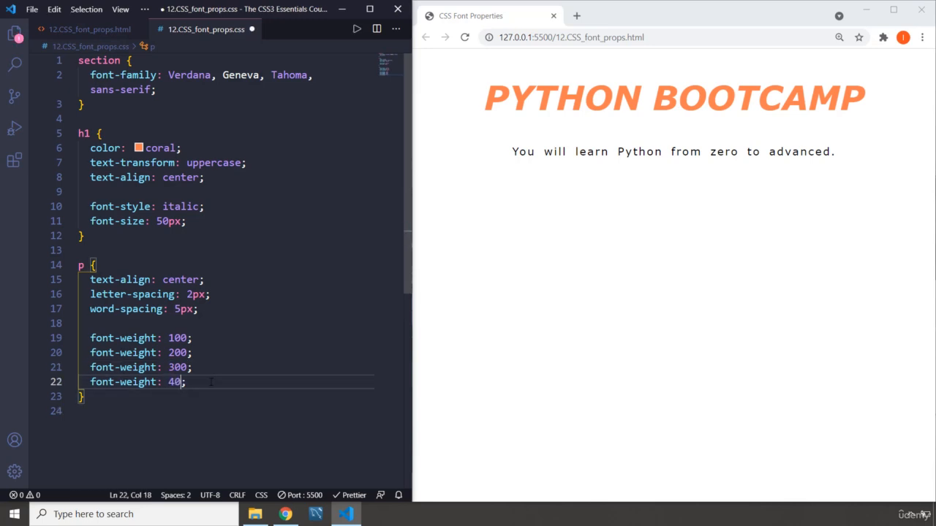
text(0)
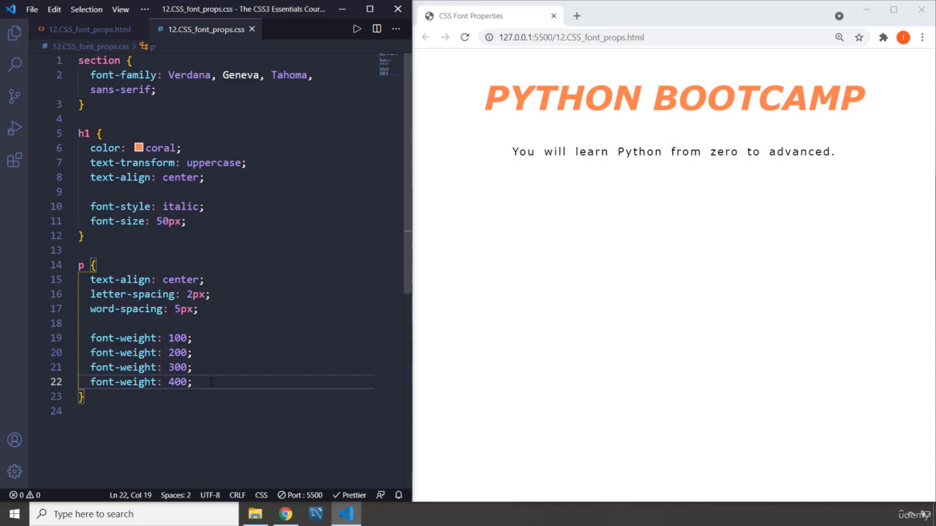
text(font-weight: 500;)
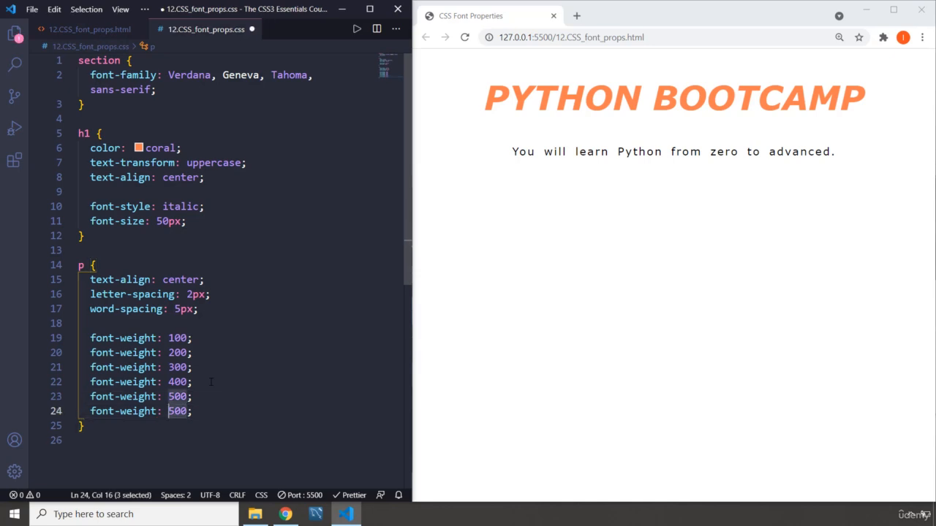
text(600)
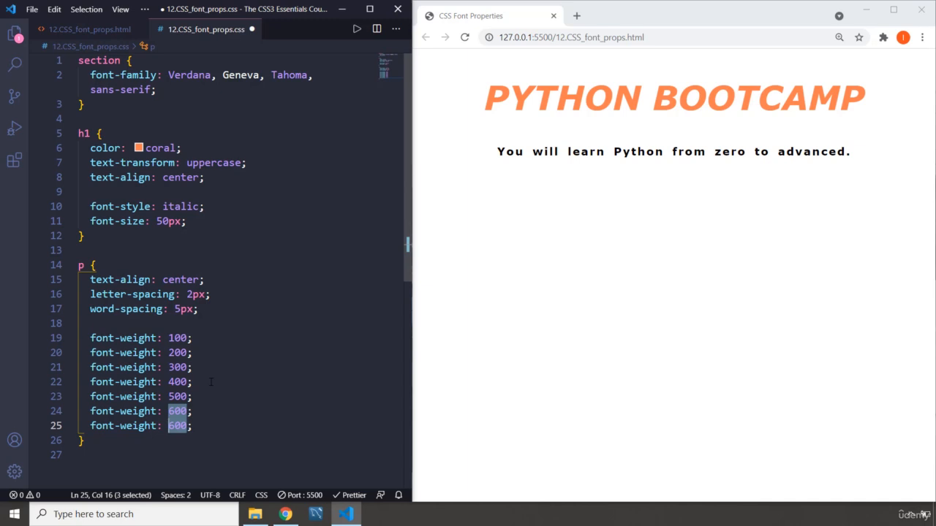
text(70)
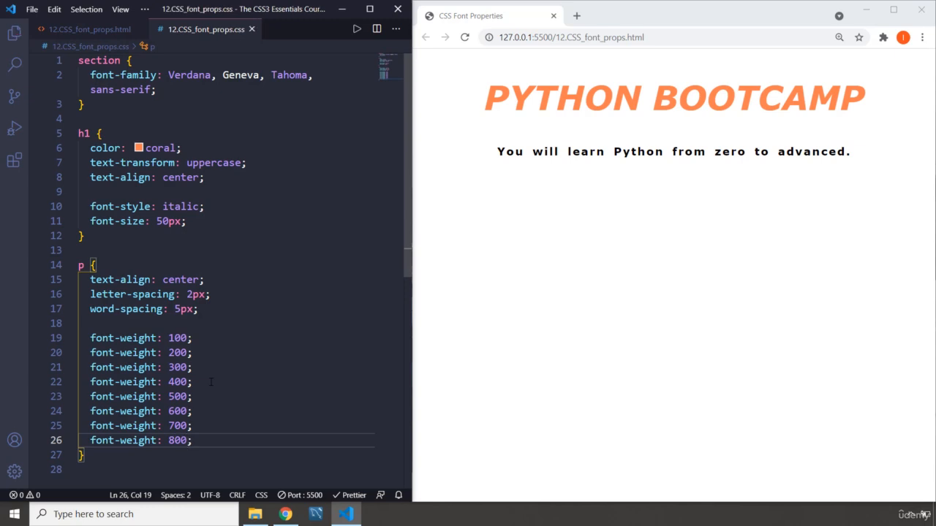
text(font-weight: 9;)
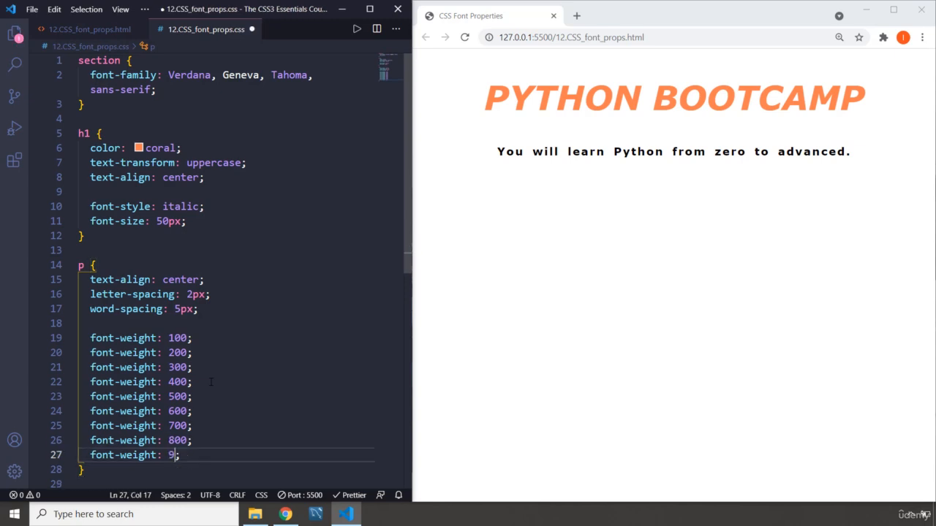
text(00)
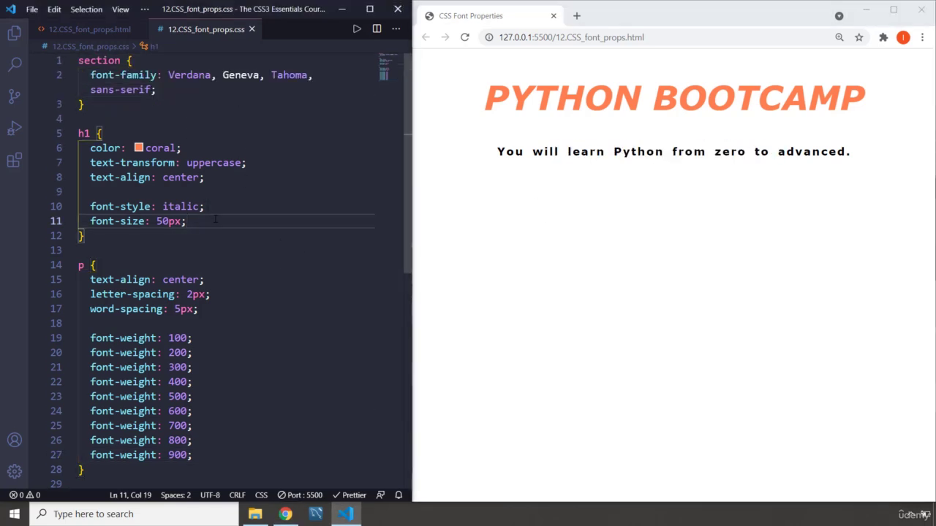
Try h1 font-weight values 100, 200, 500, 700 and 800, ending at 900.
text(بخدف)
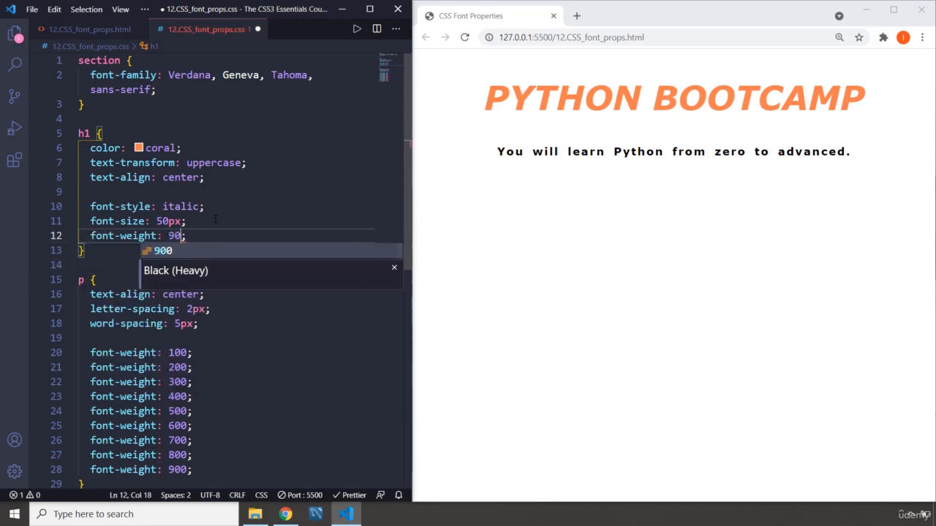
text(0)
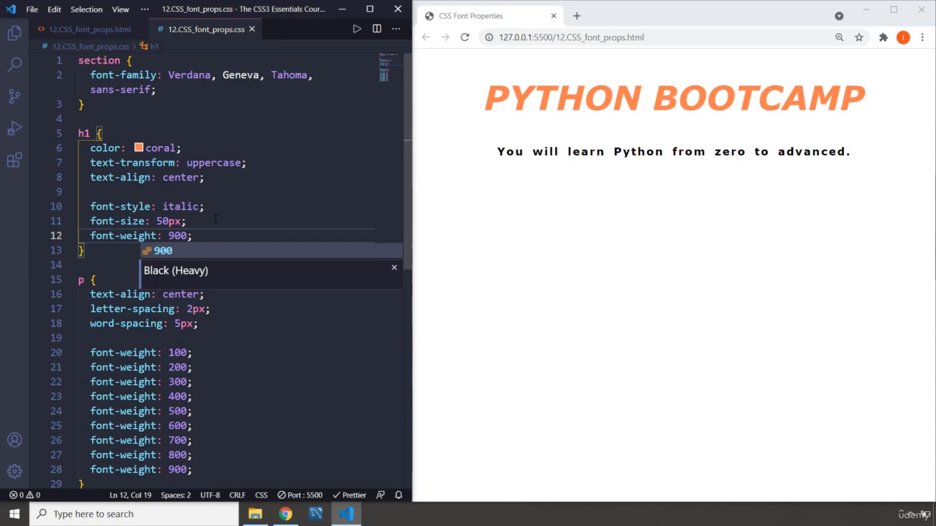
key(Backspace)
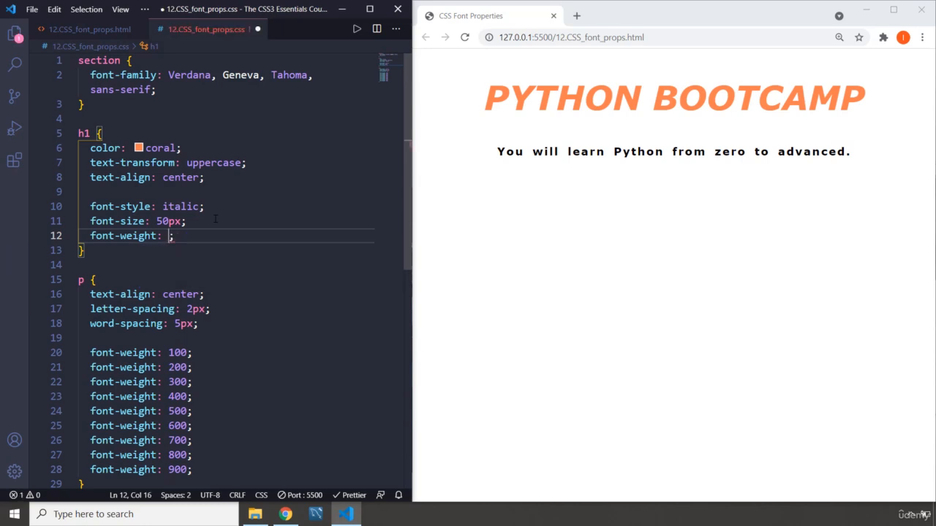
text(100)
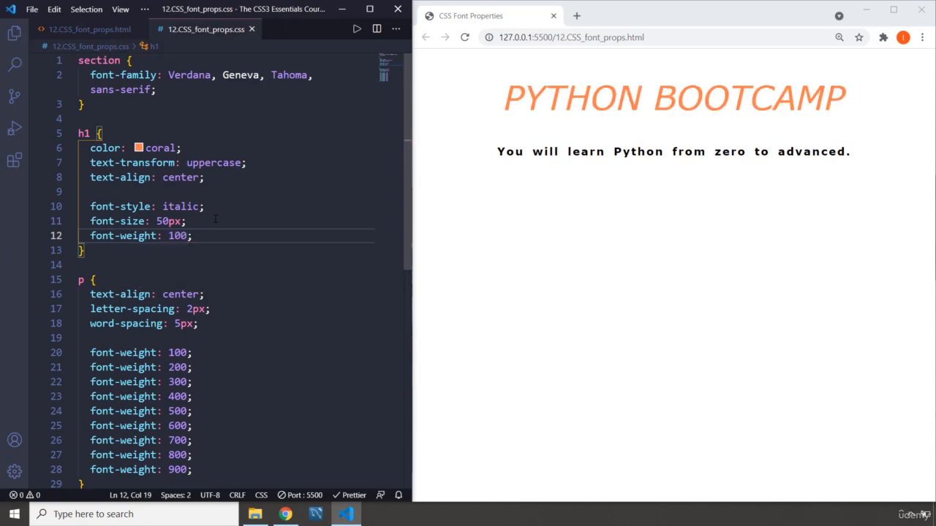
double_click(177, 236)
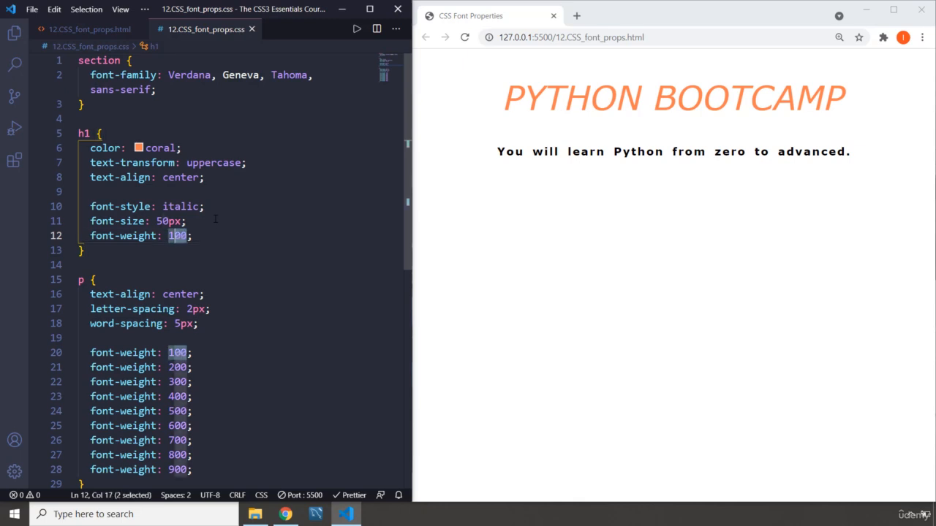
text(200)
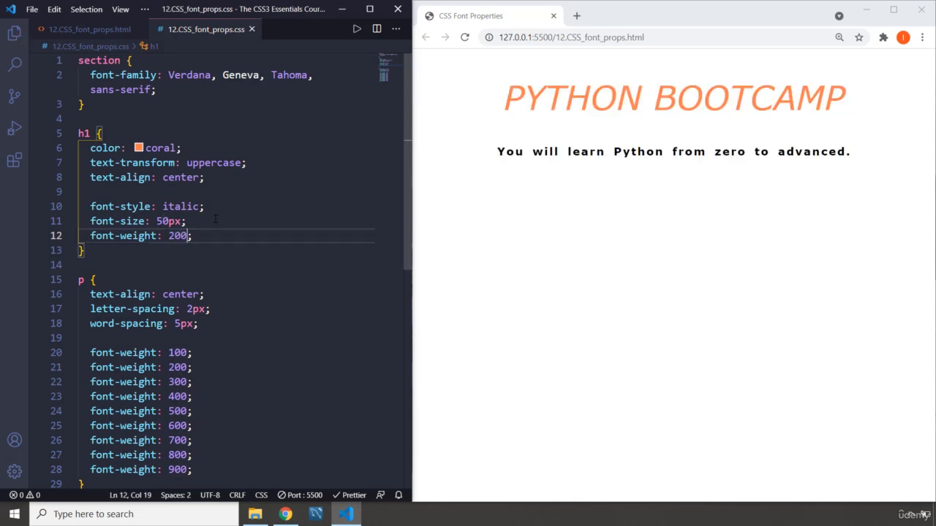
text(500)
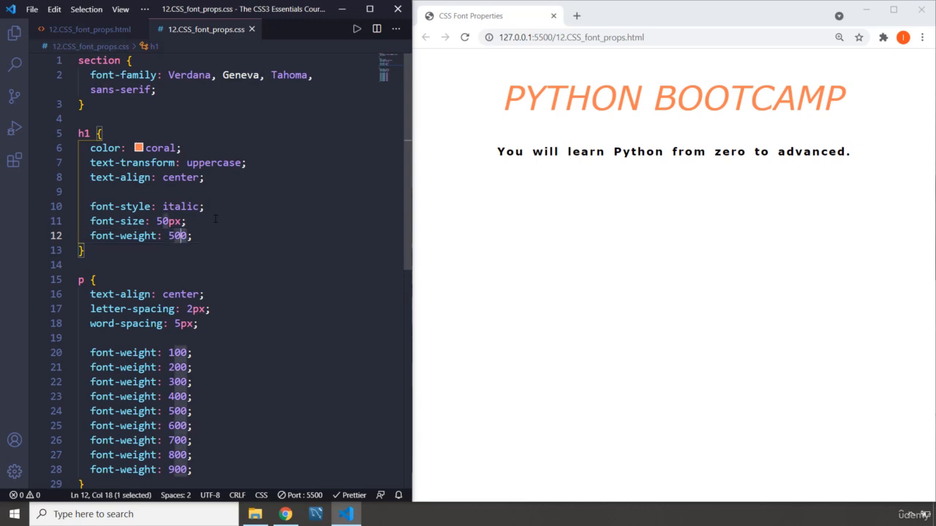
text(700)
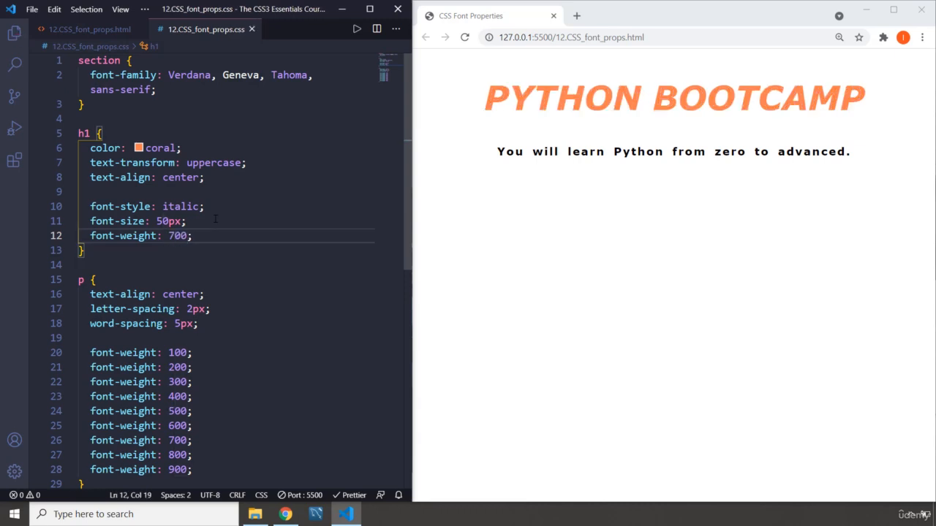
text(8)
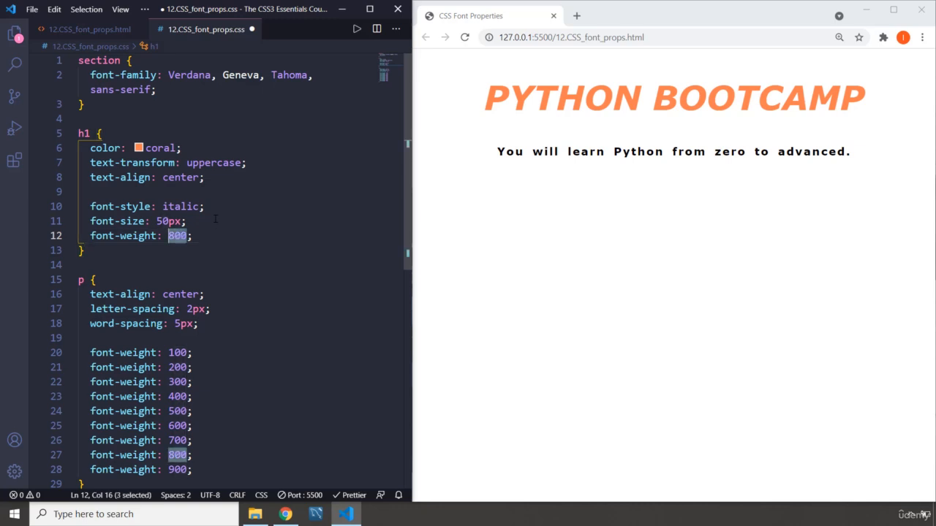
text(900)
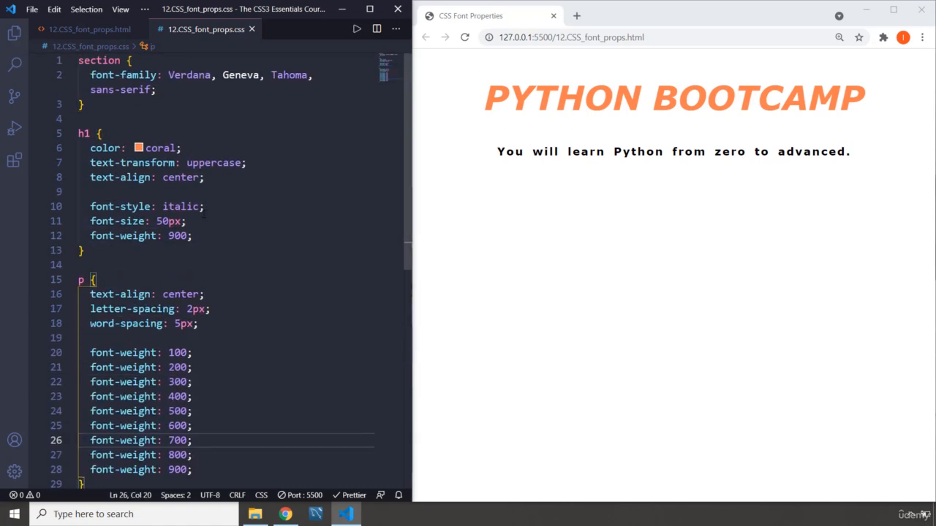
mouse_move(286, 210)
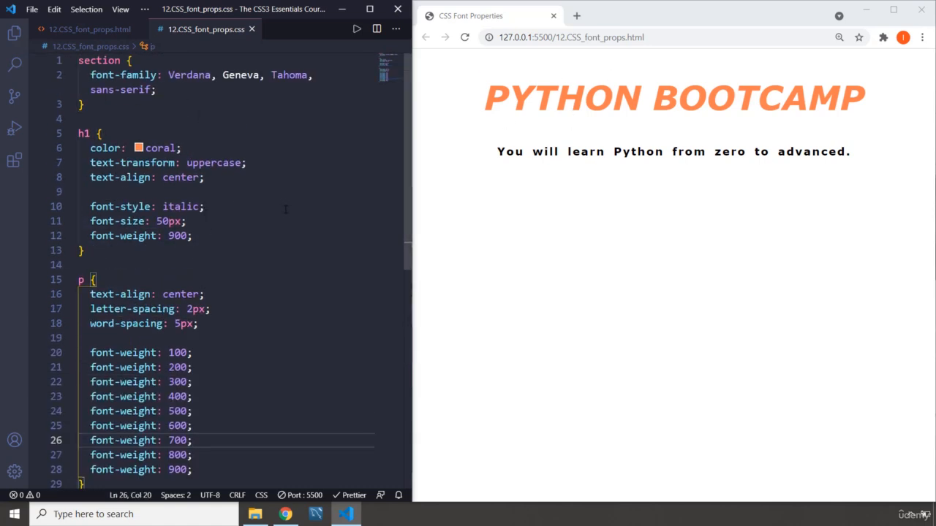